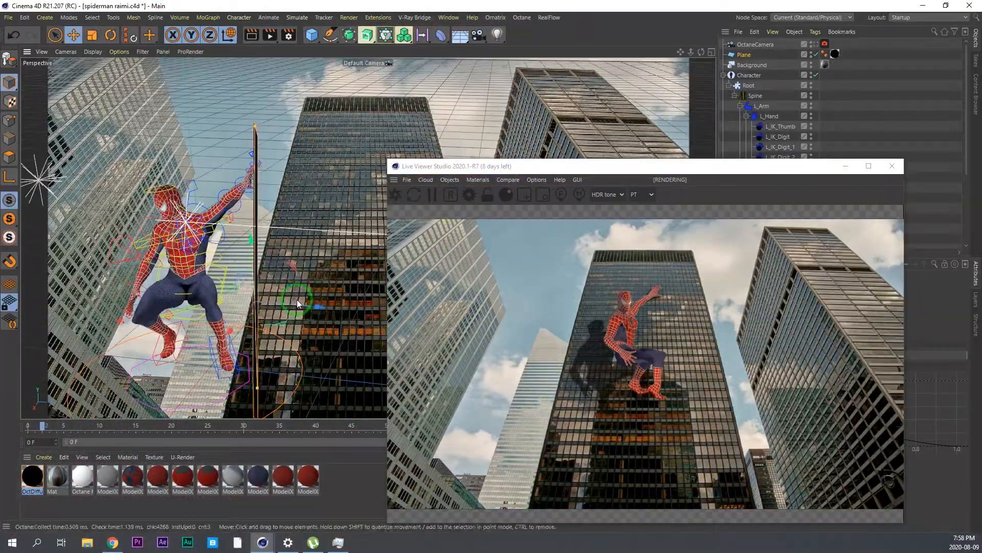
- Rotate the Spider-Man rig so he clings with one arm outstretched, refreshing the Octane render
{"action": "left_click_drag", "start_coordinate": [301, 303], "coordinate": [266, 342]}
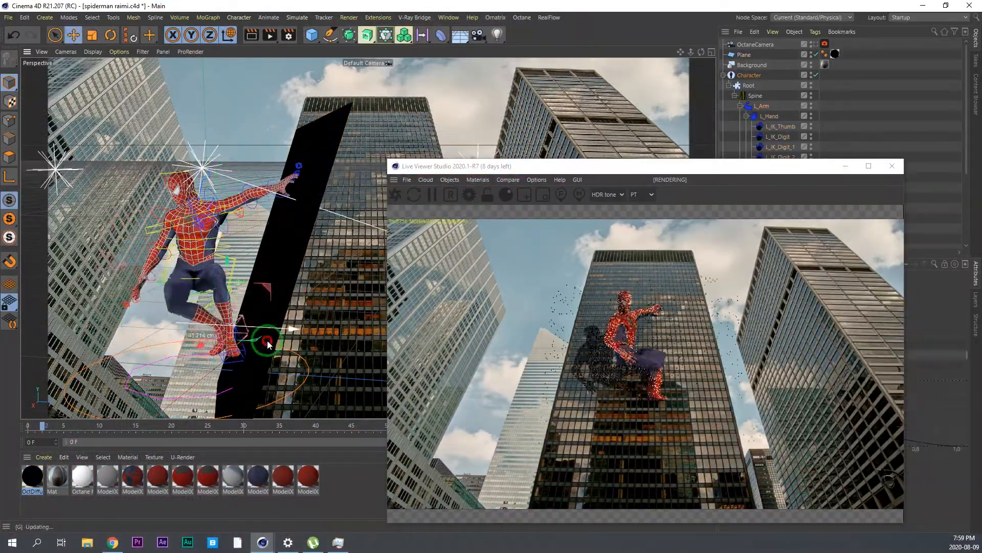